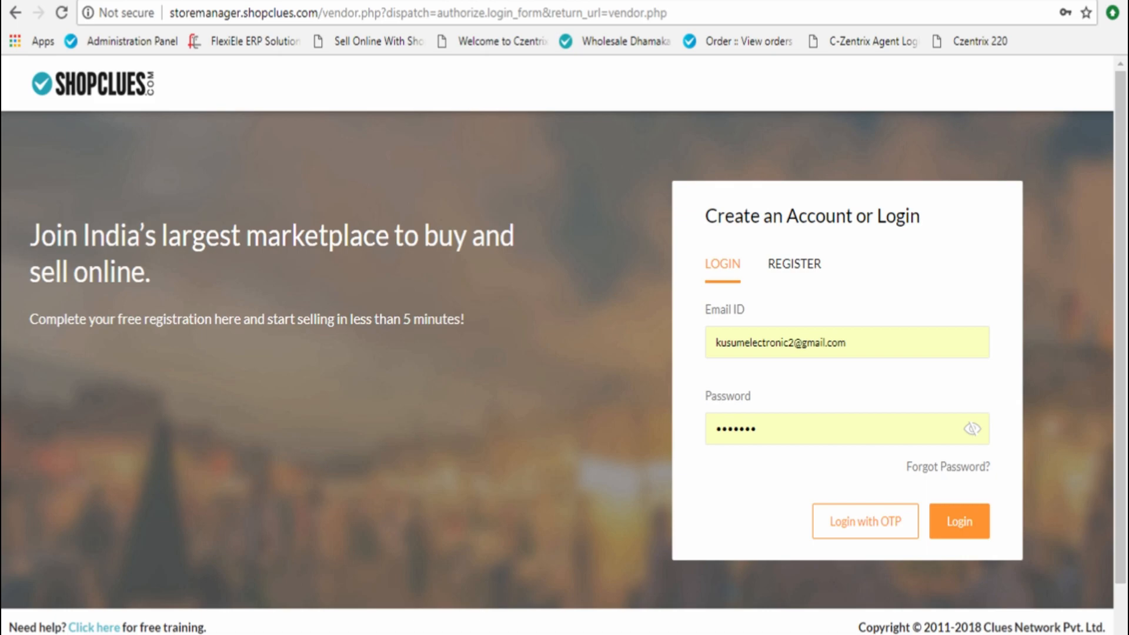
# Step: Log in to the seller account so the store dashboard appears
pyautogui.click(958, 521)
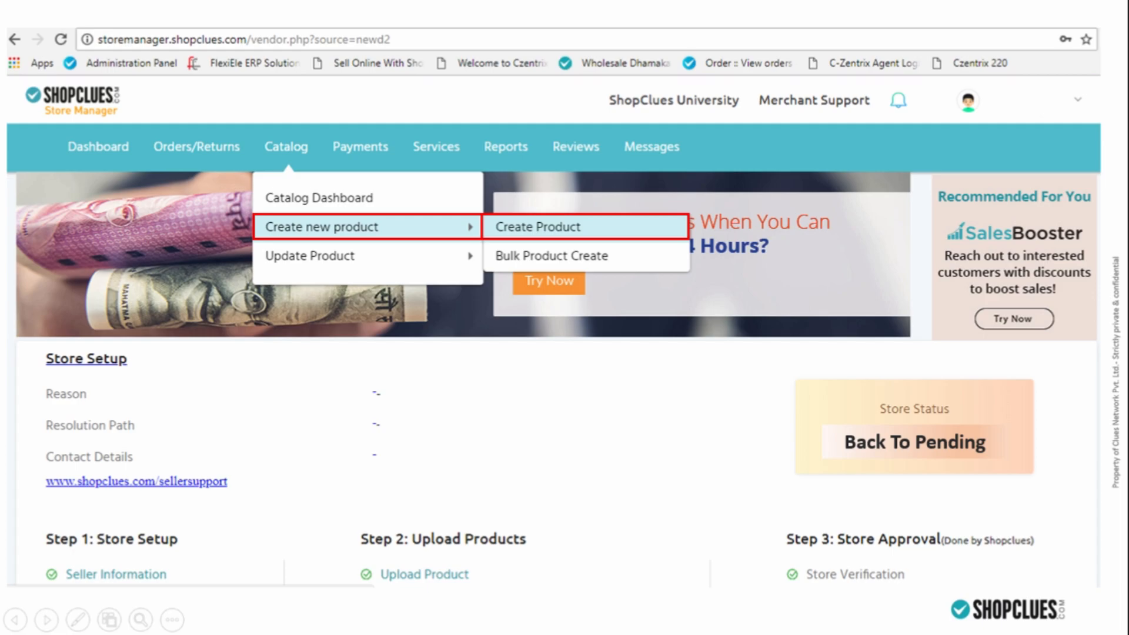
# Step: Search the catalogue for product 86364280 and view the Home Castle bedsheet's key information
pyautogui.click(537, 225)
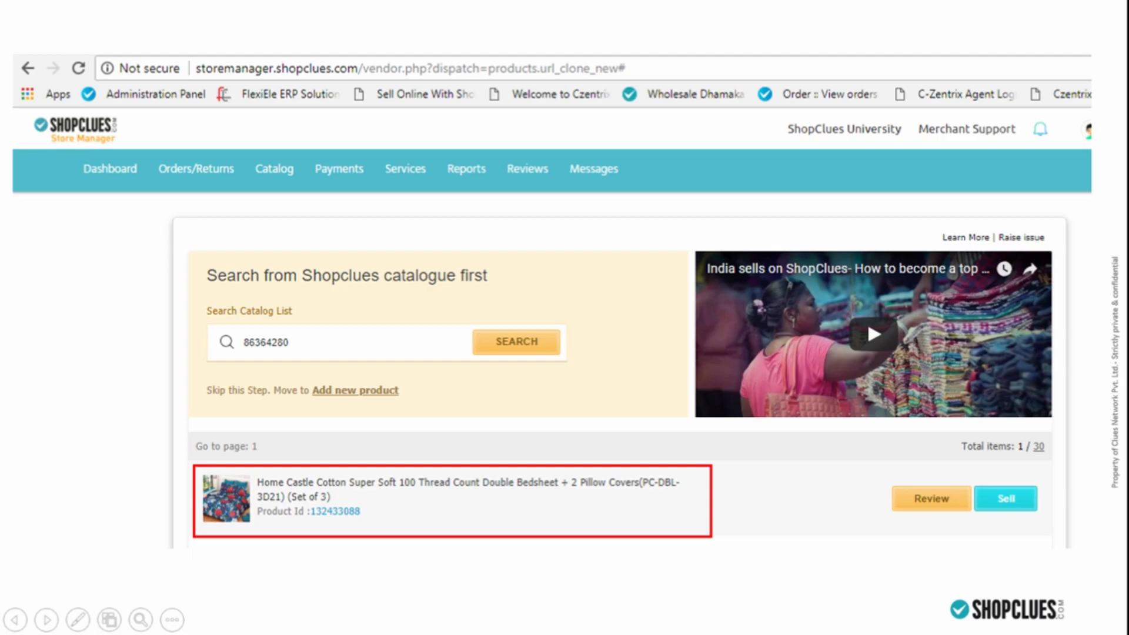
pyautogui.click(929, 499)
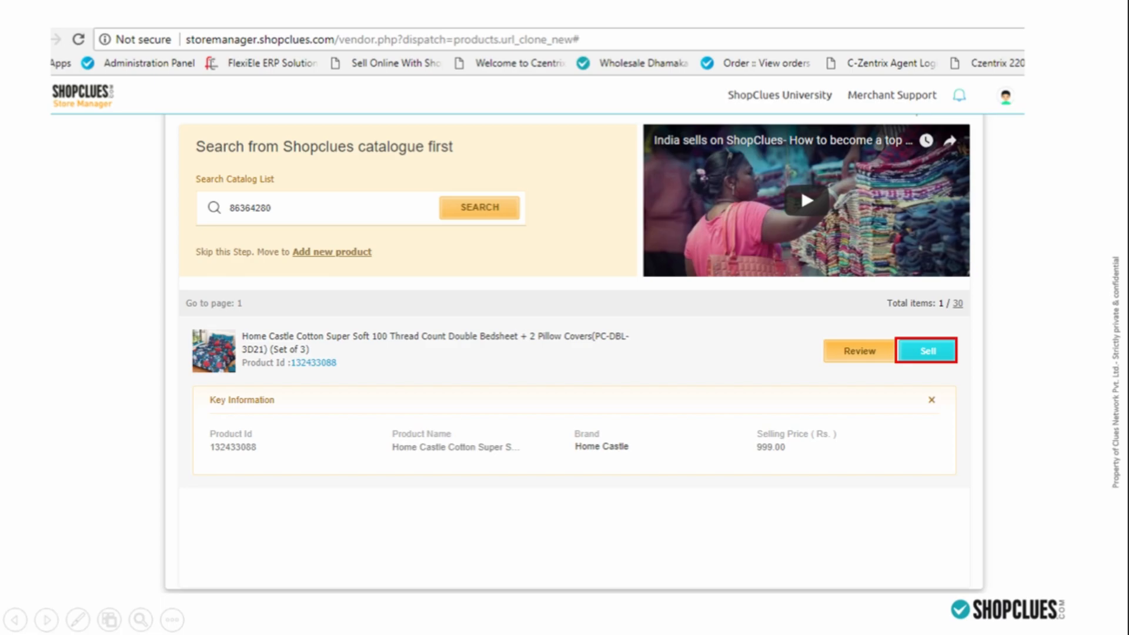
# Step: Sell the bedsheet with M.R.P. 550 and selling price 350
pyautogui.click(925, 351)
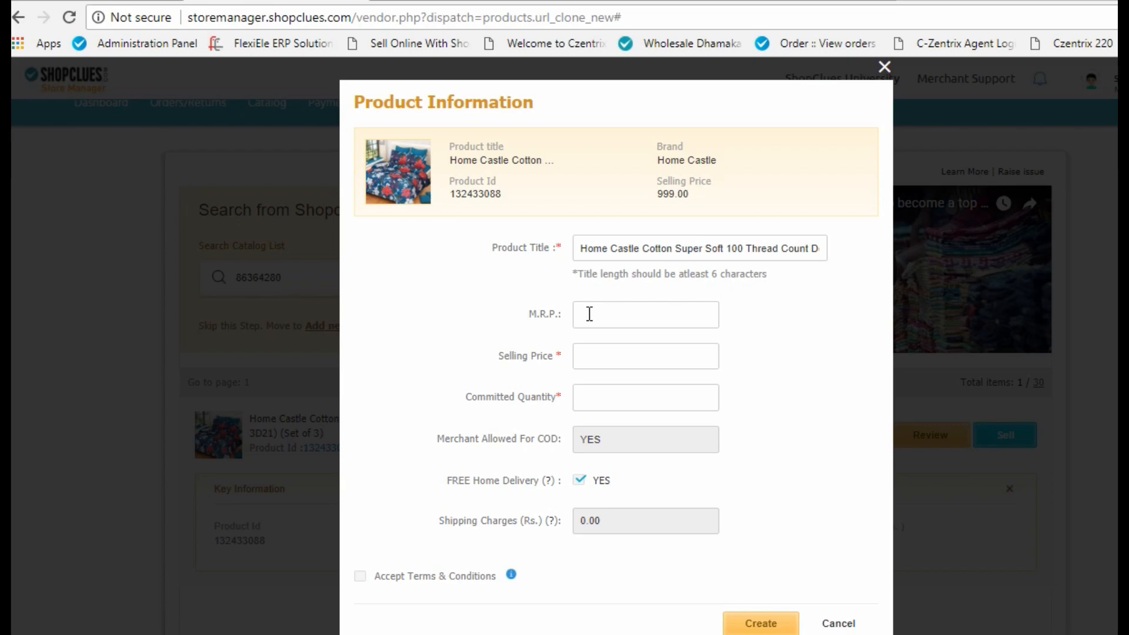
pyautogui.click(645, 314)
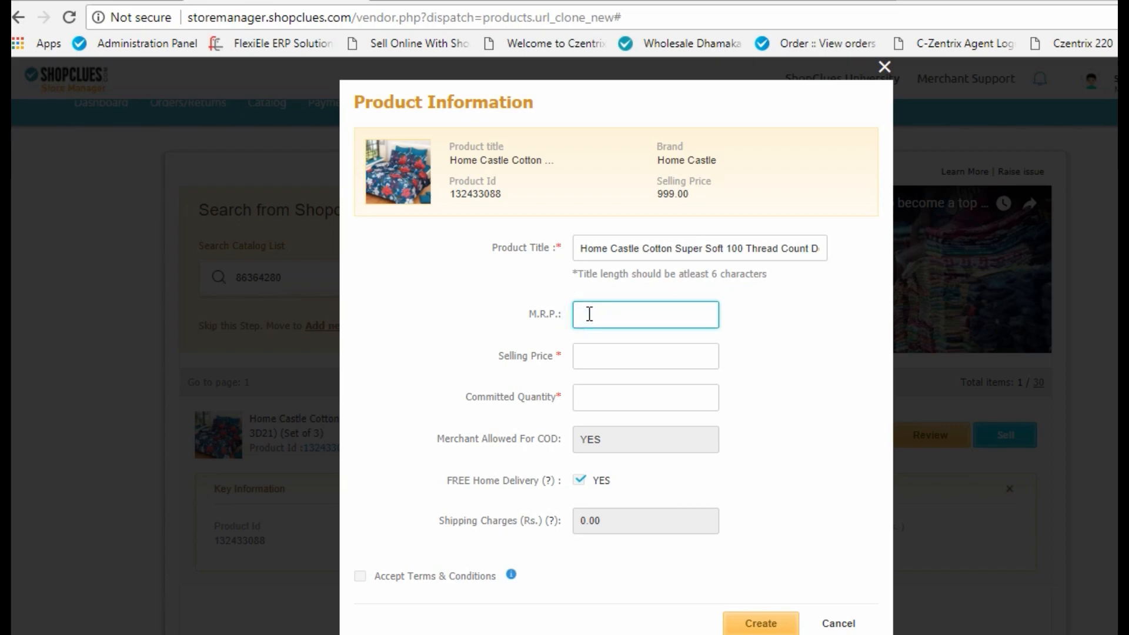
pyautogui.write('5')
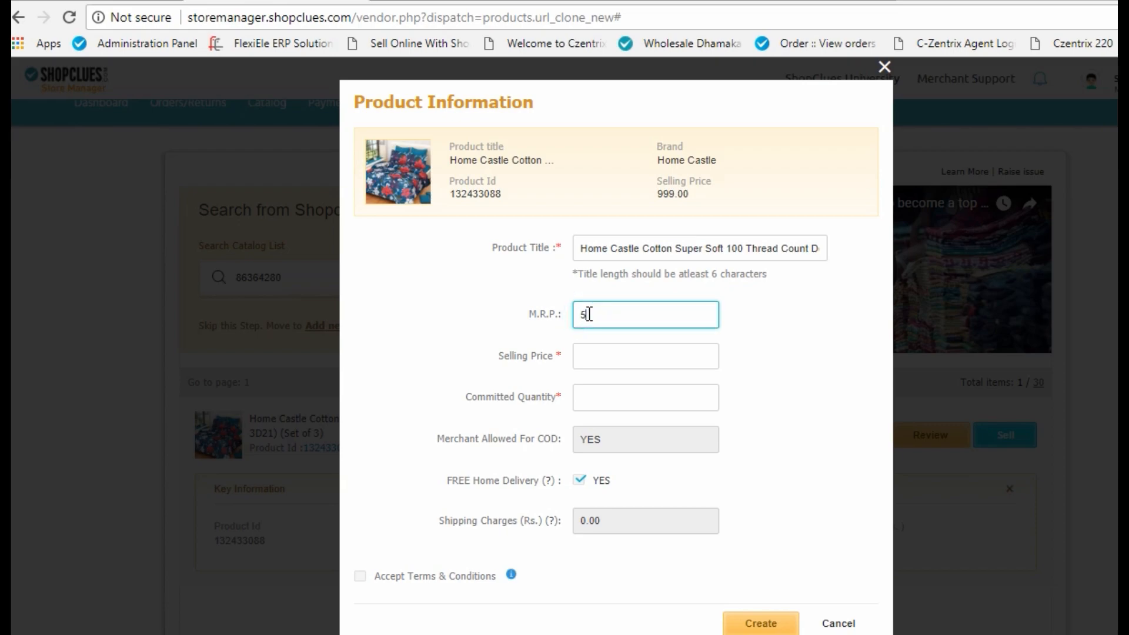
pyautogui.write('50')
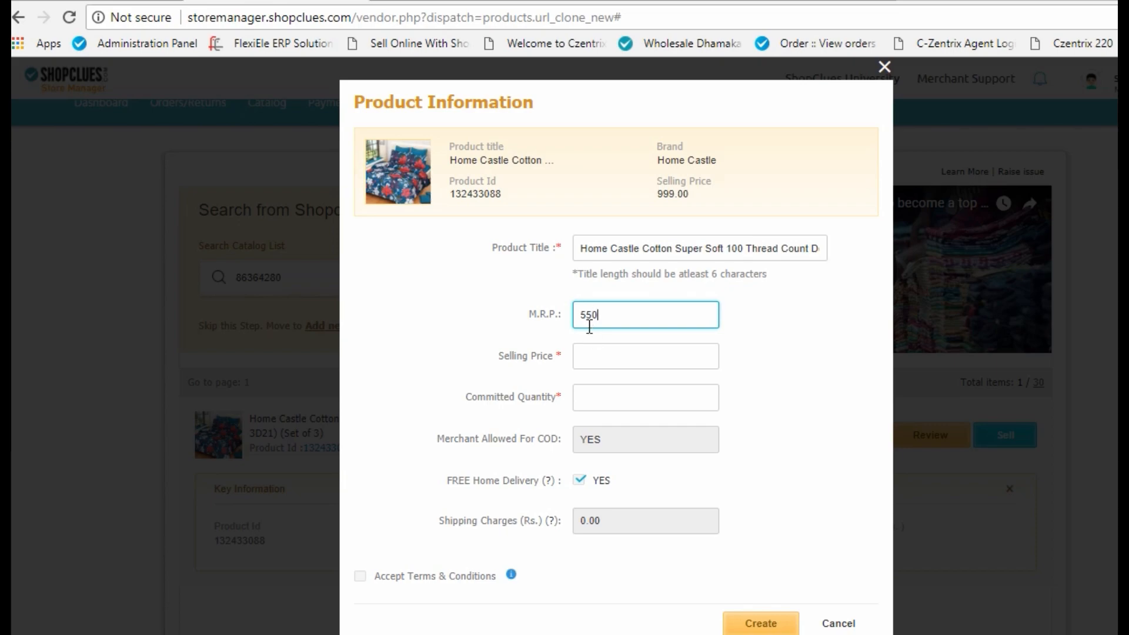
pyautogui.click(644, 355)
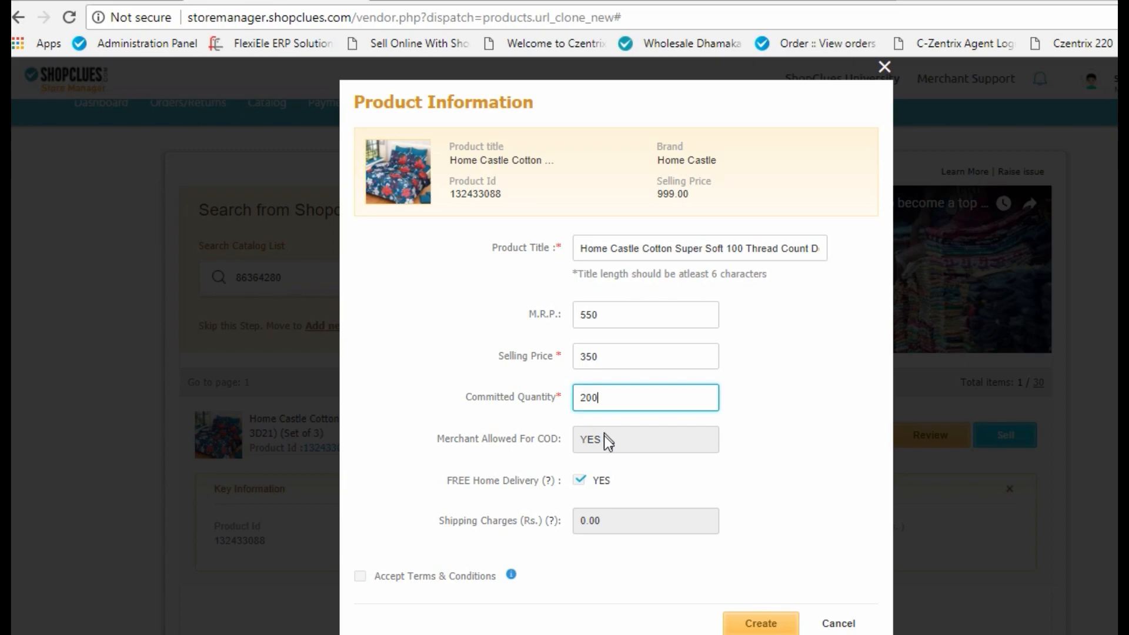
pyautogui.moveTo(607, 463)
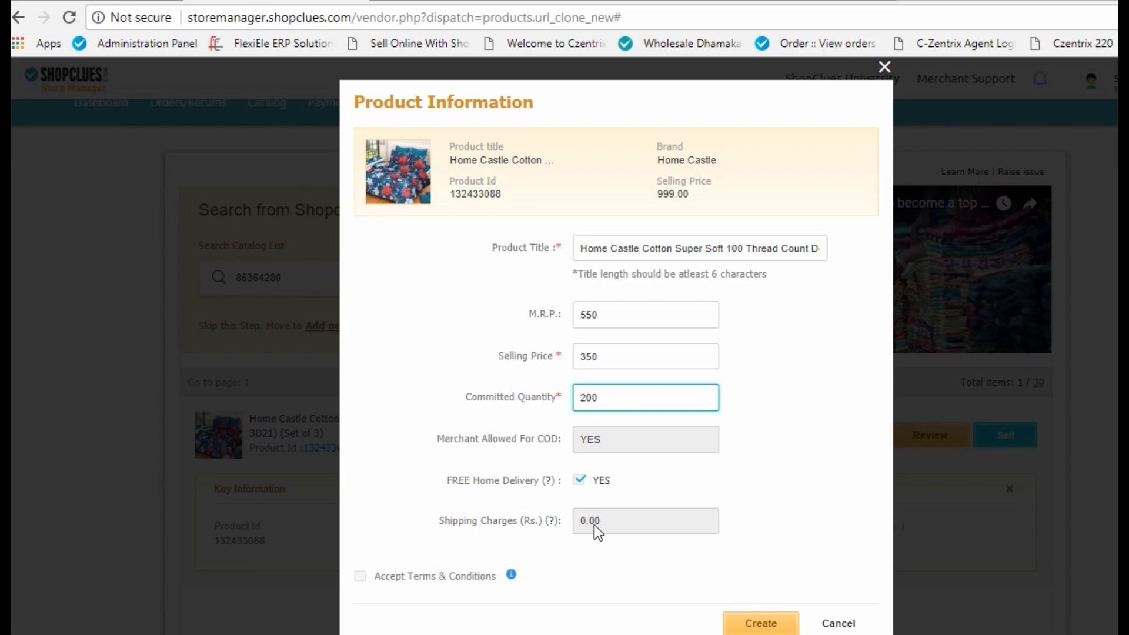
pyautogui.moveTo(575, 511)
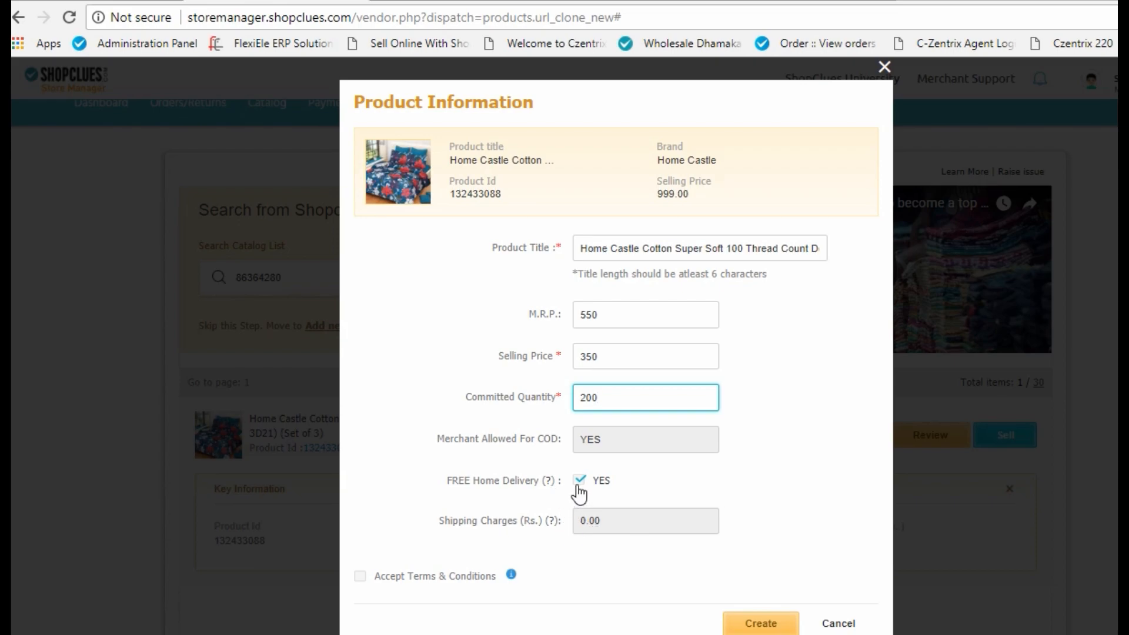
# Step: Turn off free home delivery, set shipping 30, accept the terms and create the listing
pyautogui.click(578, 480)
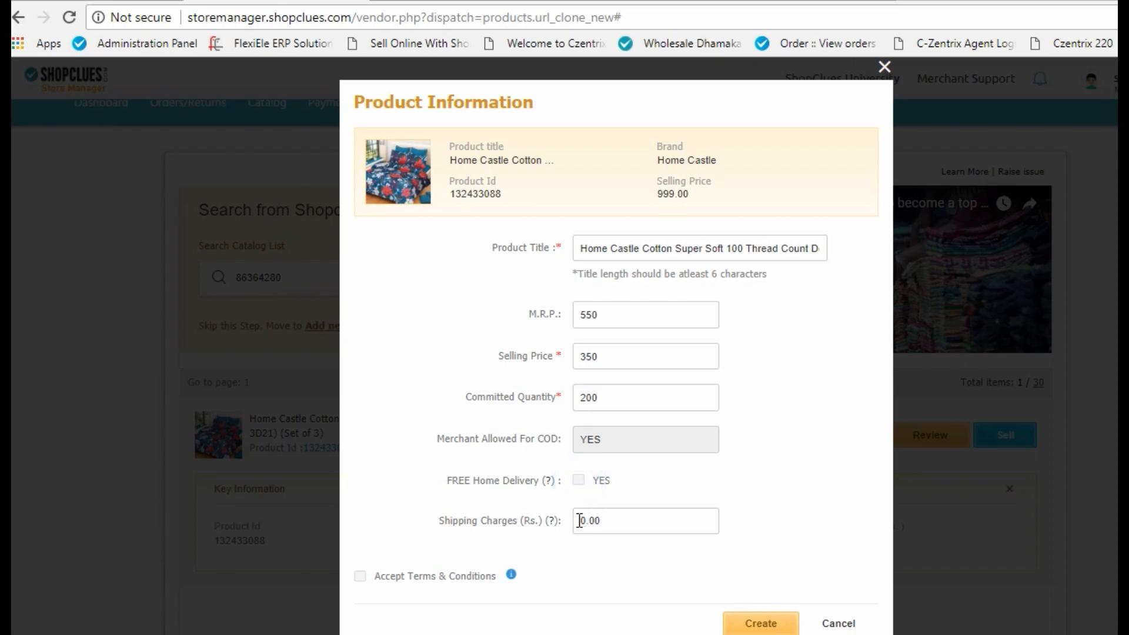
pyautogui.click(361, 577)
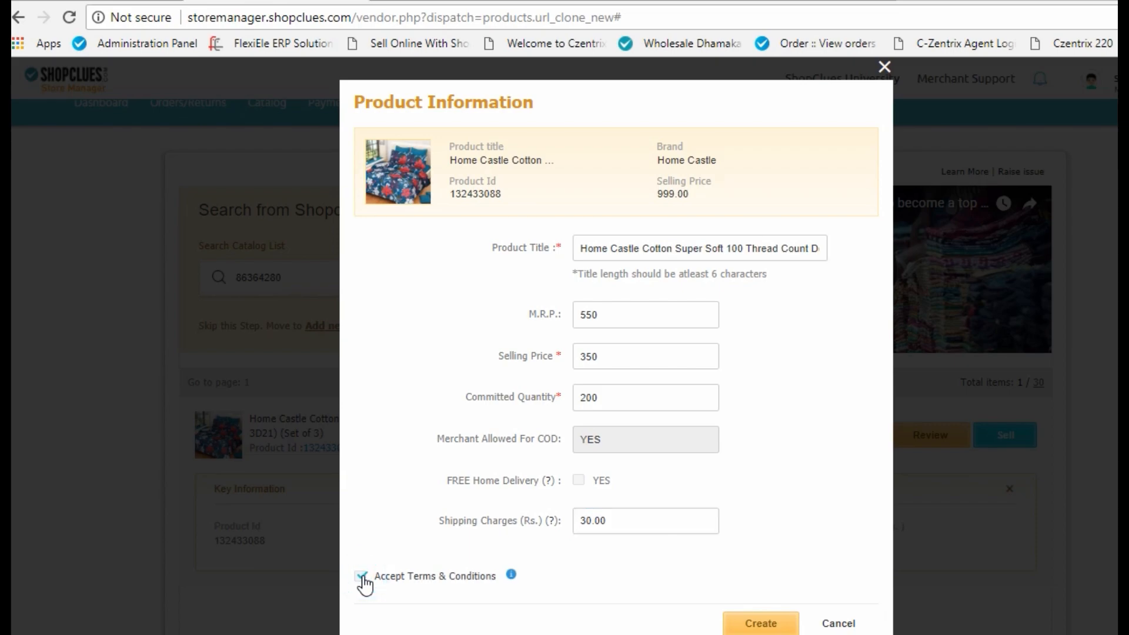
pyautogui.click(361, 576)
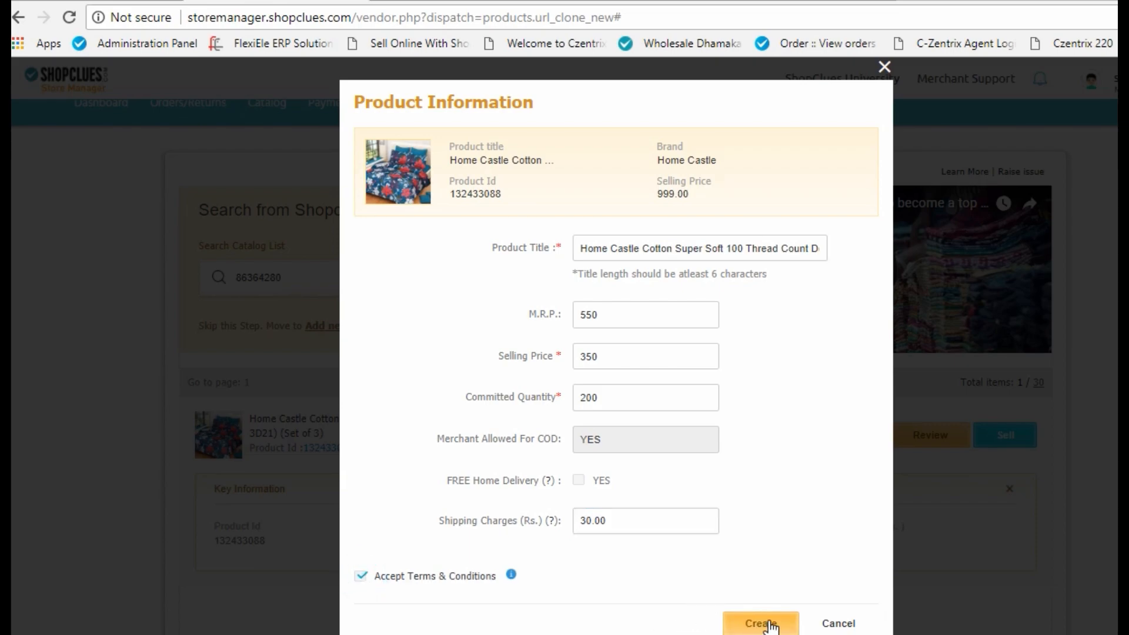
pyautogui.click(761, 623)
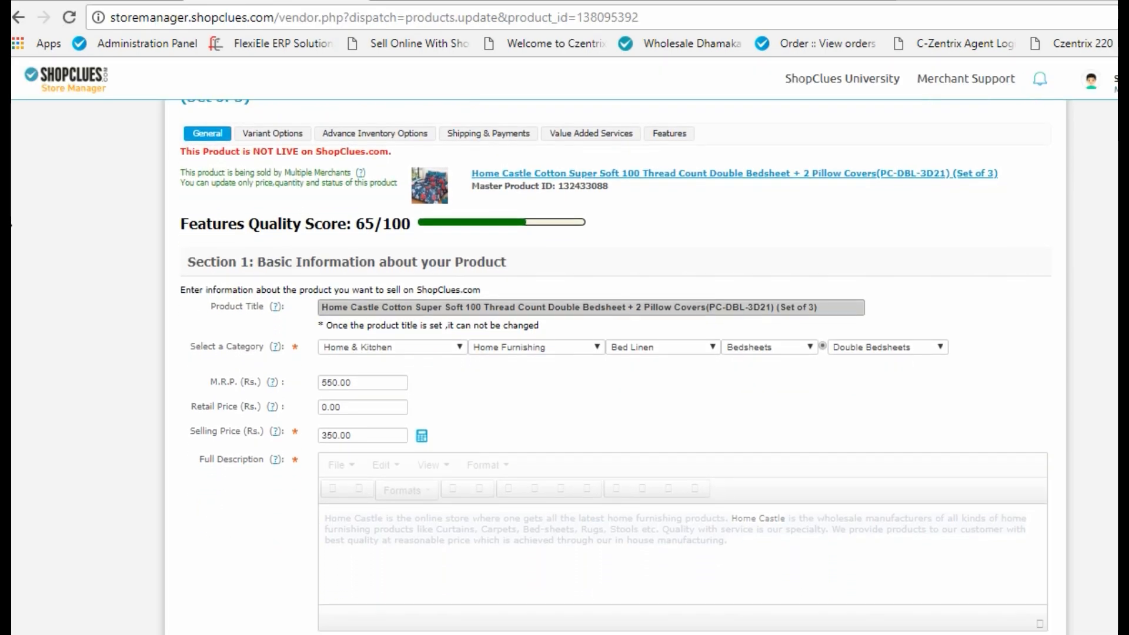
# Step: Set the cloned bedsheet's status to Active and begin the HSN search for 'bedsheet'
pyautogui.scroll(-3)
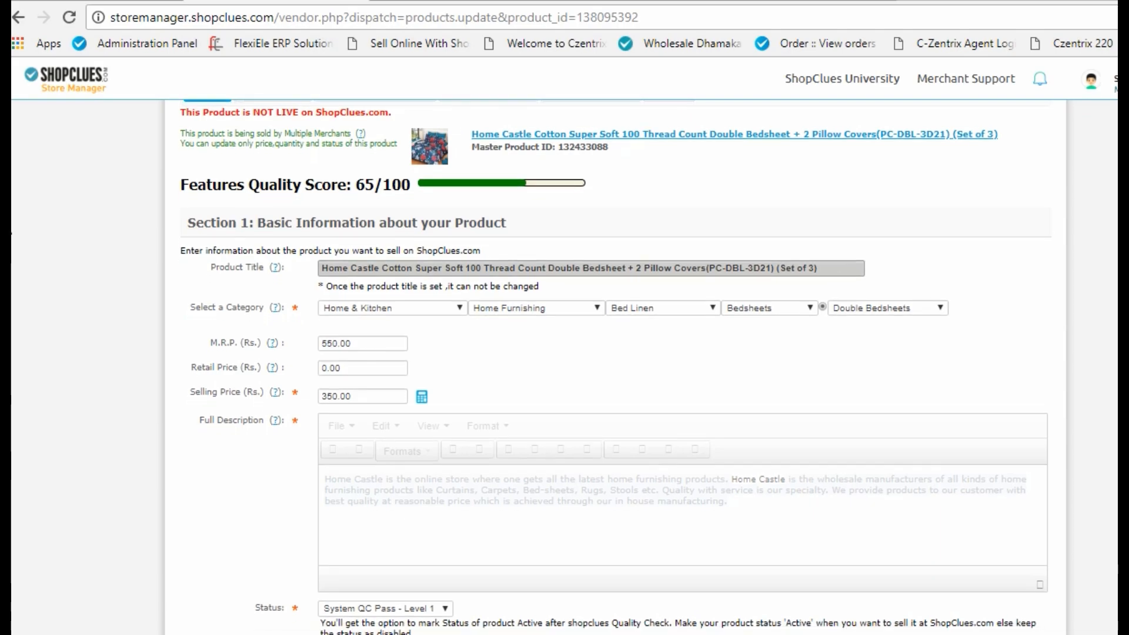
pyautogui.scroll(-3)
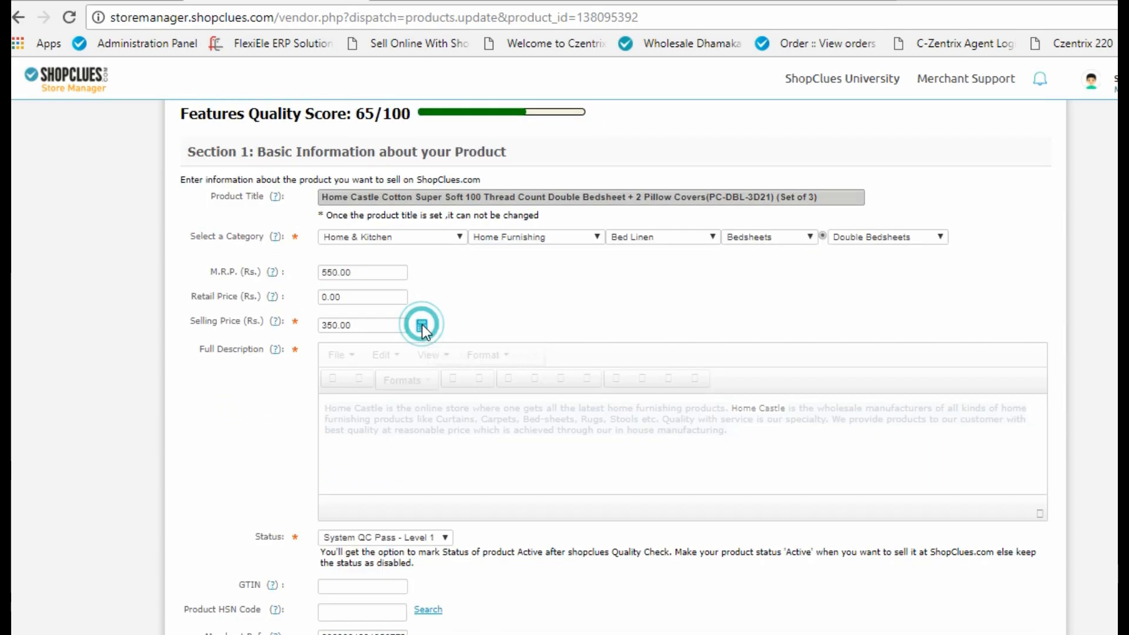
pyautogui.click(423, 324)
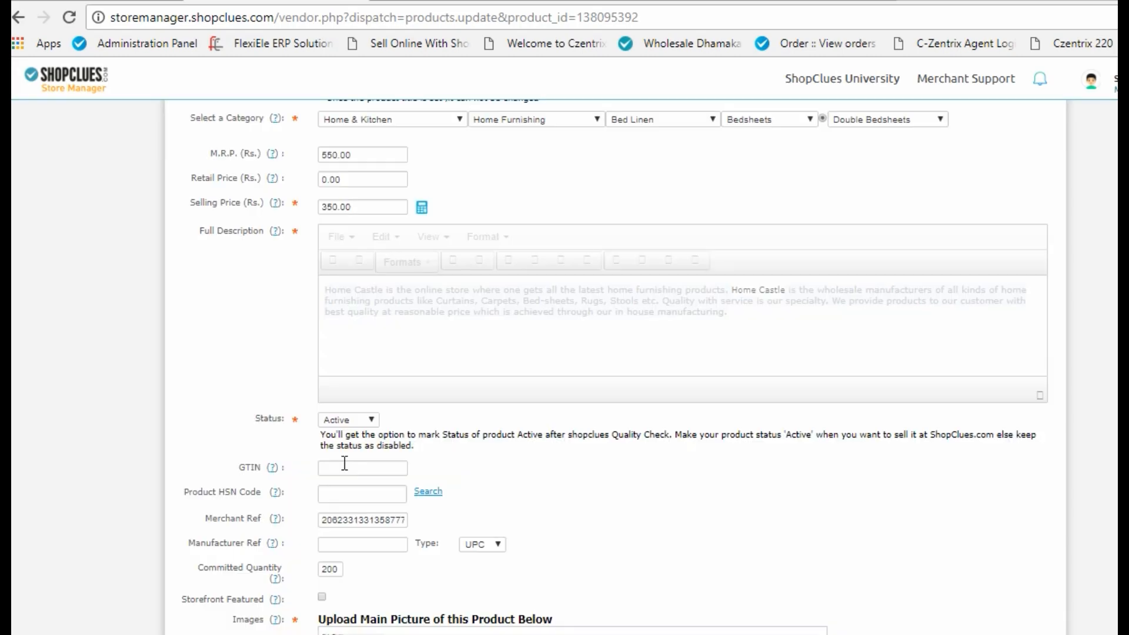
pyautogui.write('bedsheet')
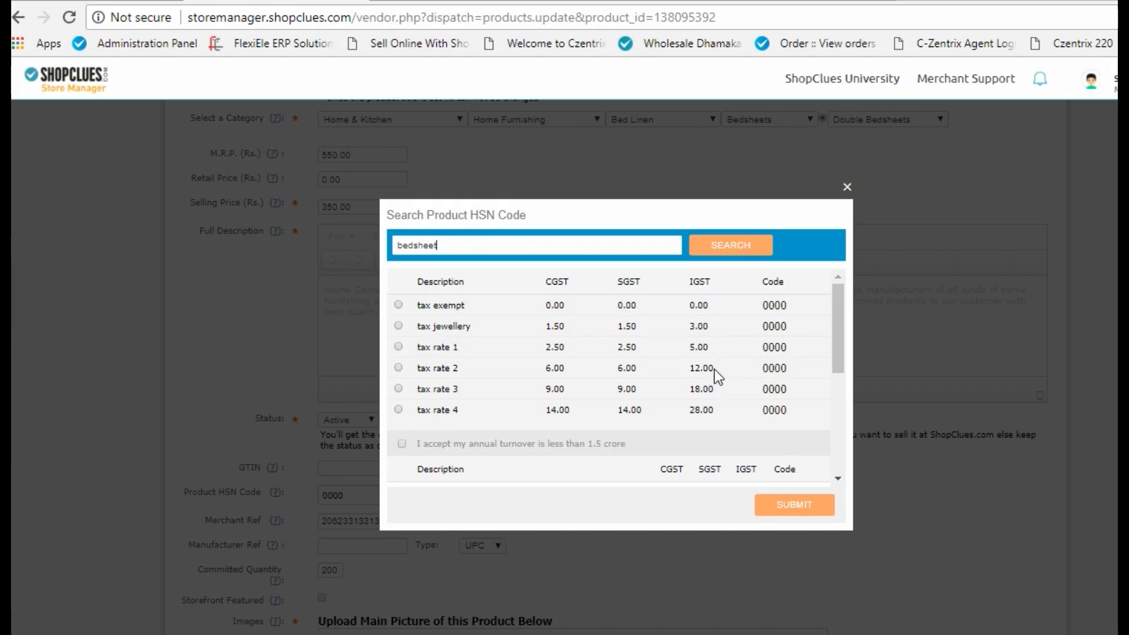
# Step: Pick the cotton bedsheet HSN code 63041910 at 12% IGST and submit it
pyautogui.write('cotton bedsheet')
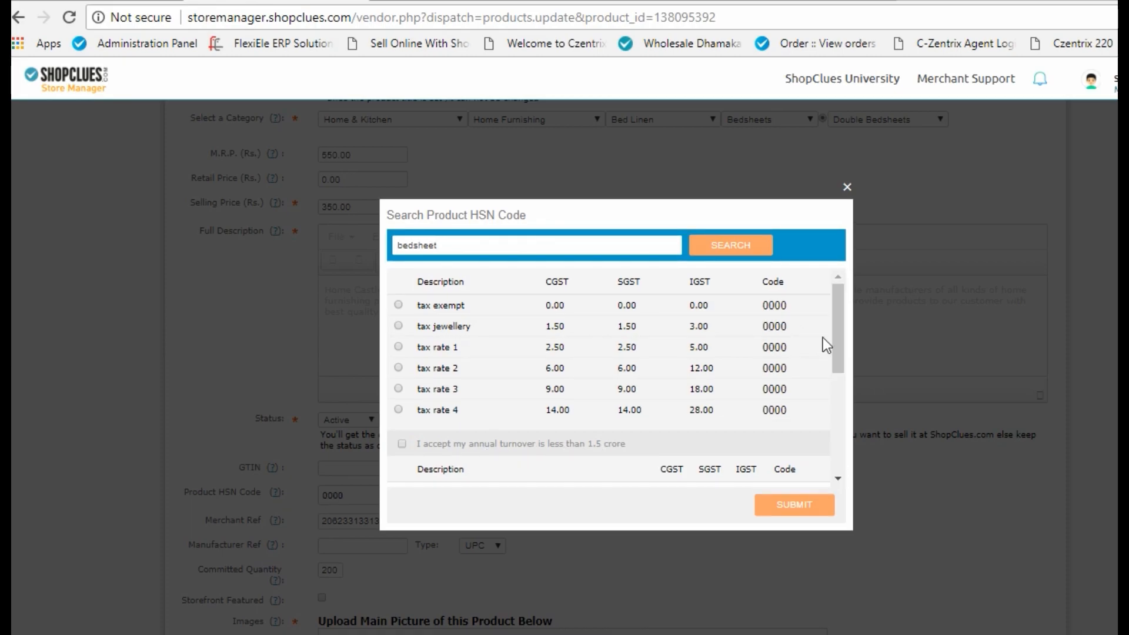
pyautogui.scroll(-3)
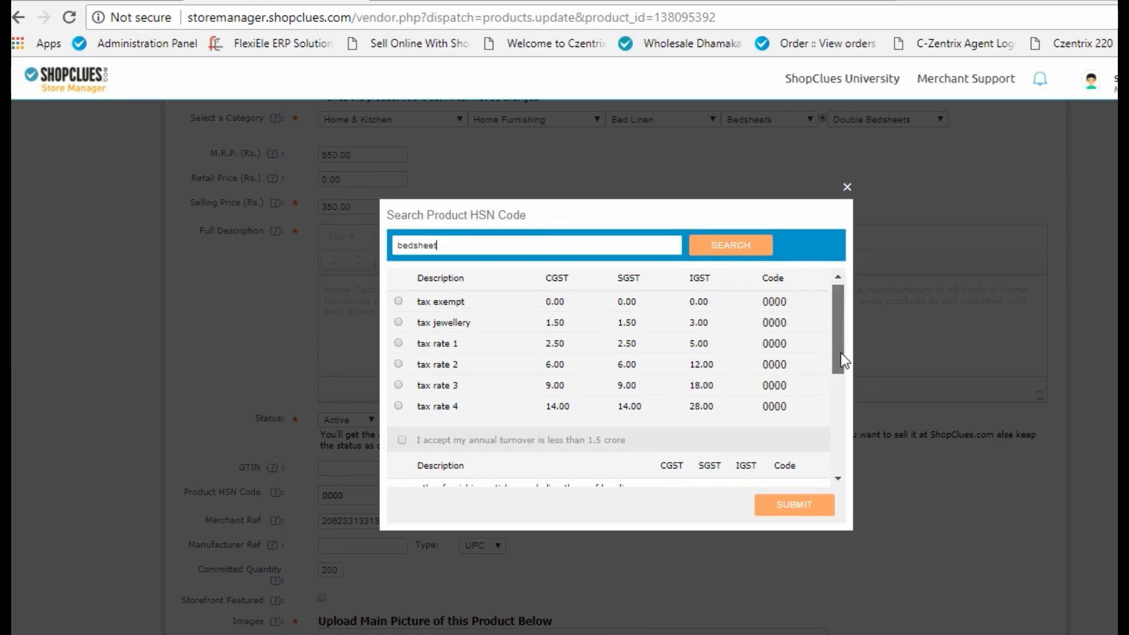
pyautogui.scroll(-3)
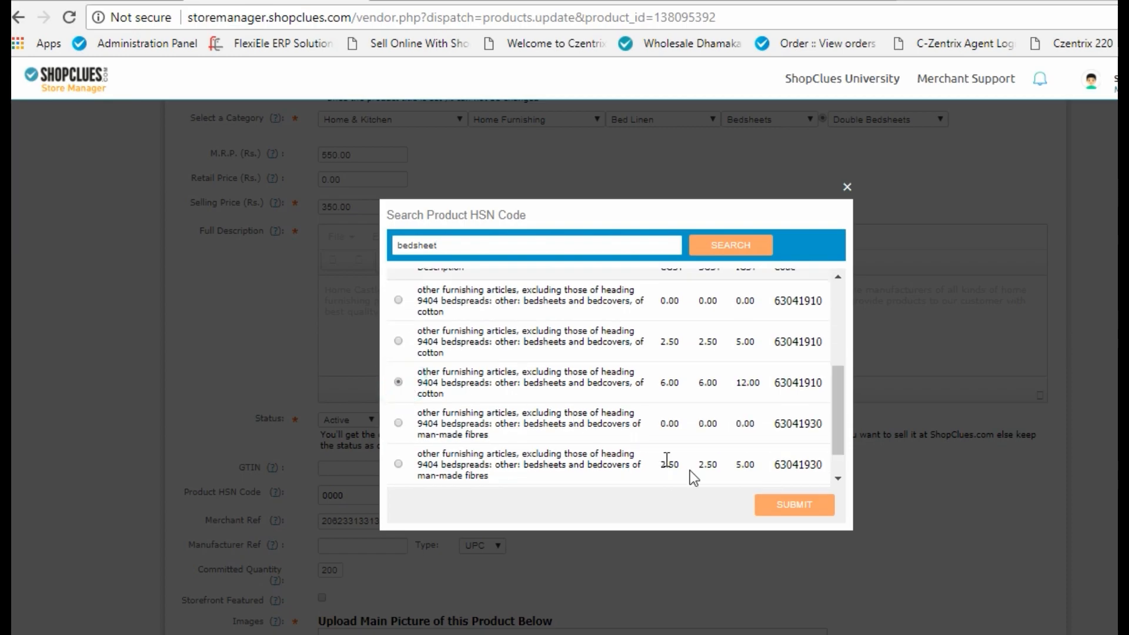
pyautogui.click(793, 504)
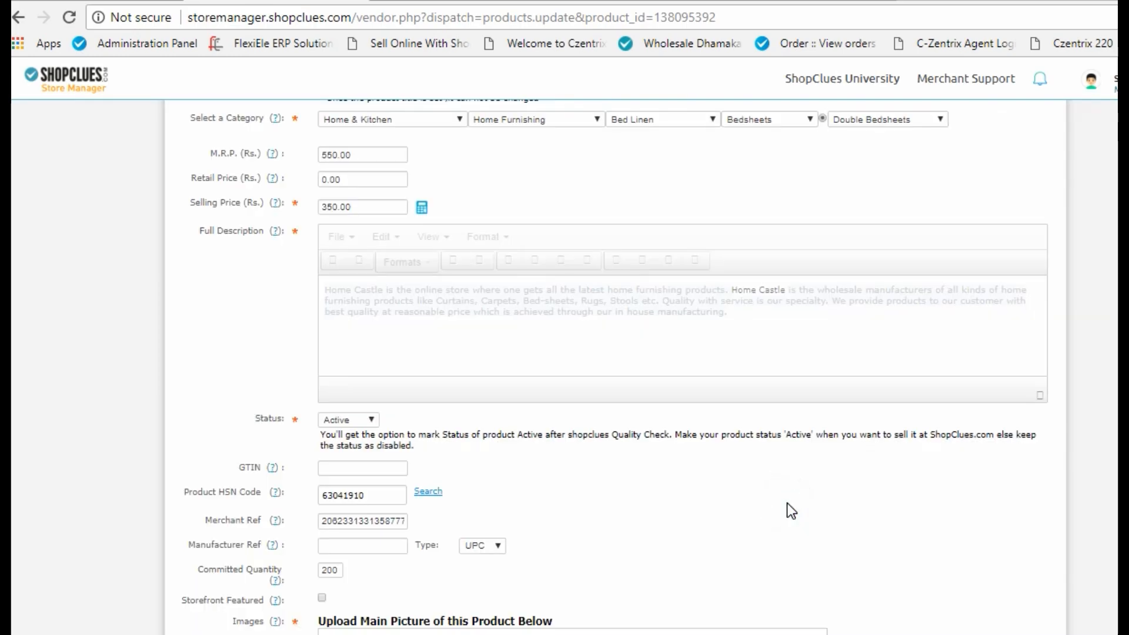
pyautogui.moveTo(448, 460)
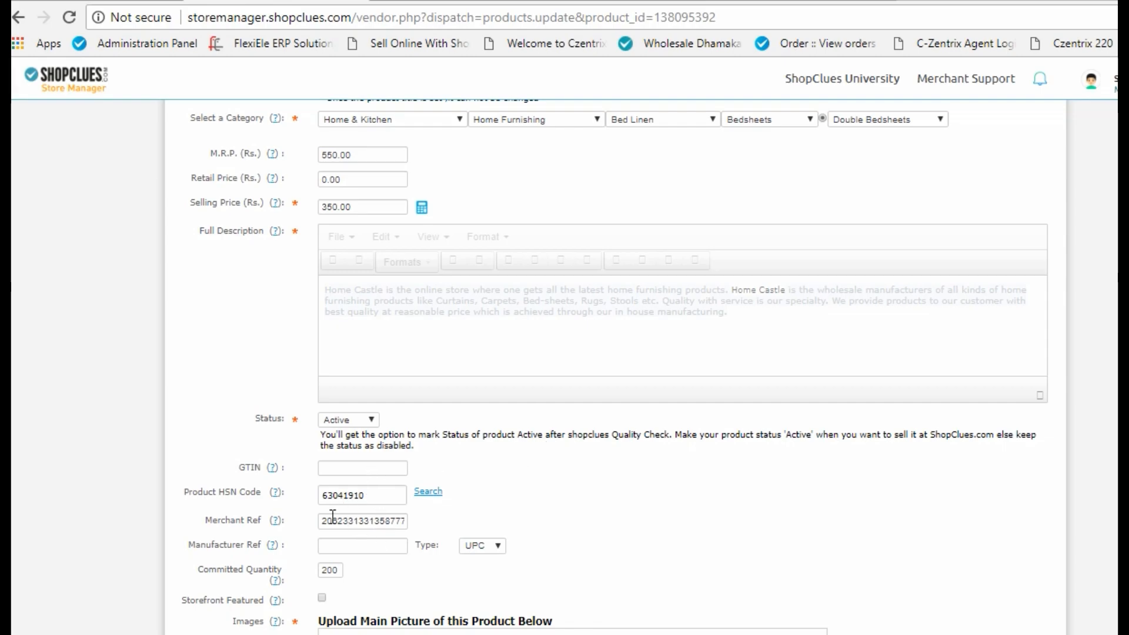
# Step: Save the bedsheet product with its pricing, status and HSN 63041910
pyautogui.click(194, 450)
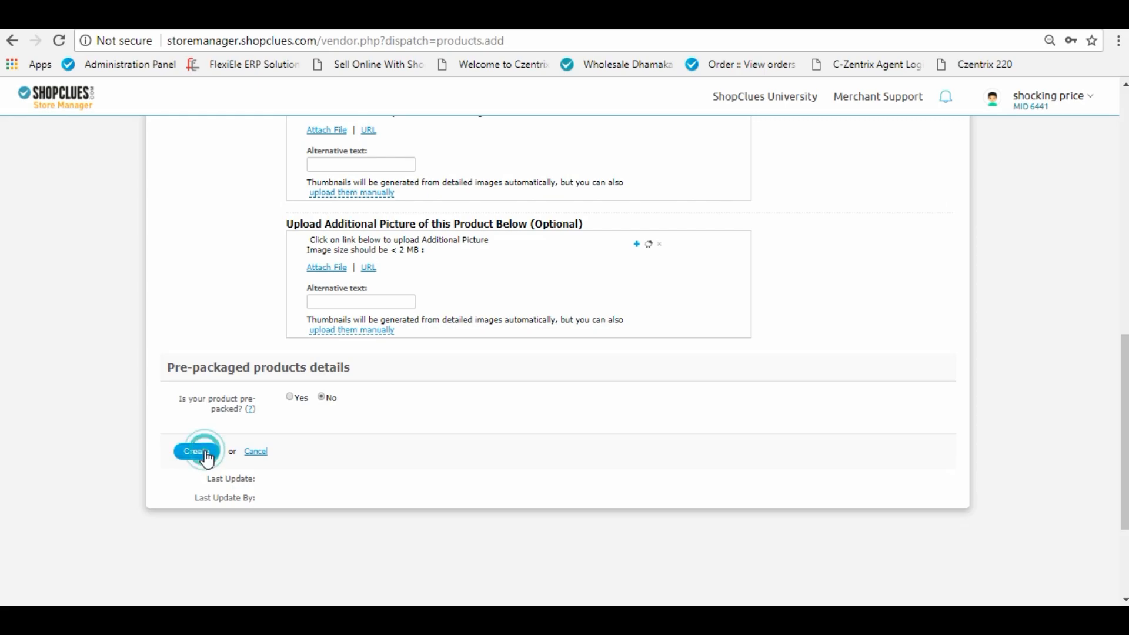
pyautogui.click(194, 451)
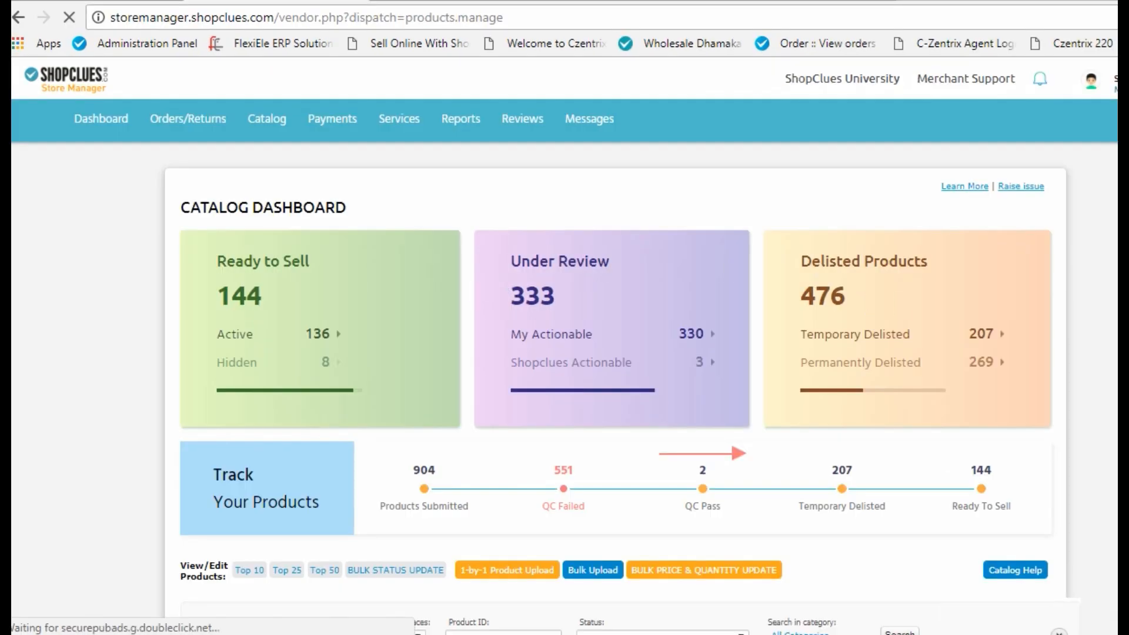
# Step: Scroll down the Catalog Dashboard to the product list
pyautogui.scroll(-3)
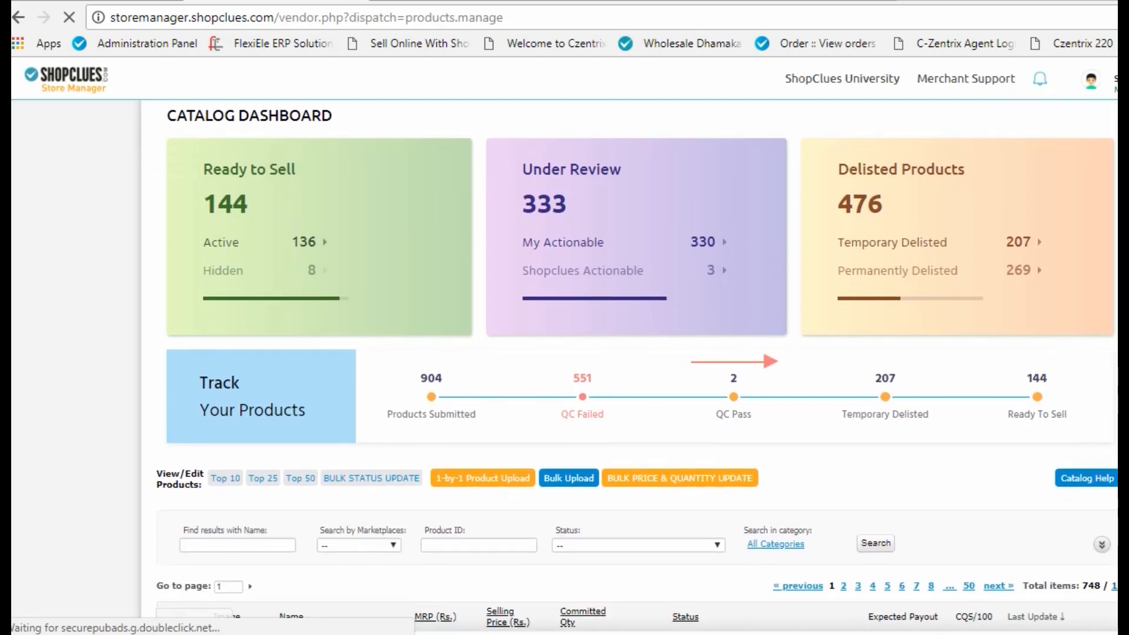